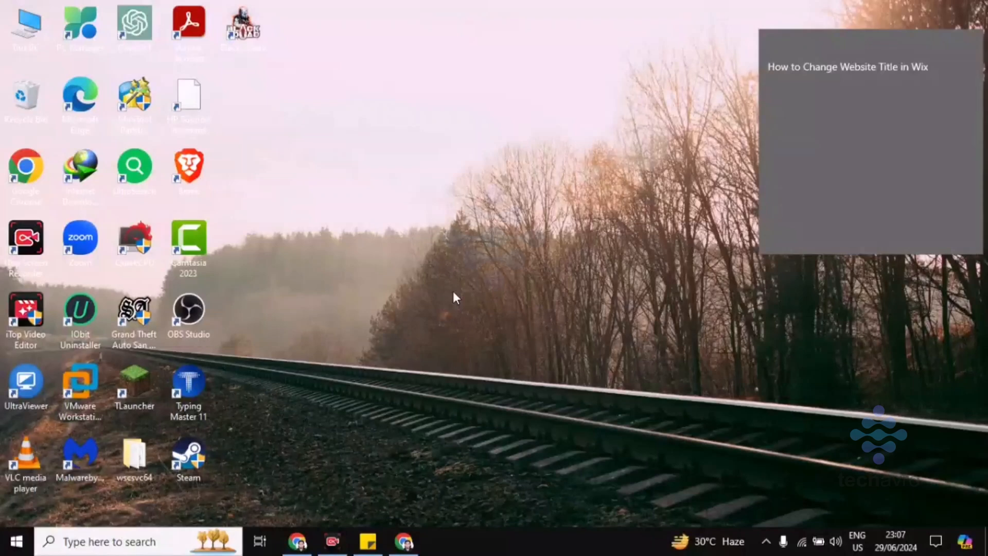
{"action": "mouse_move", "coordinate": [403, 157]}
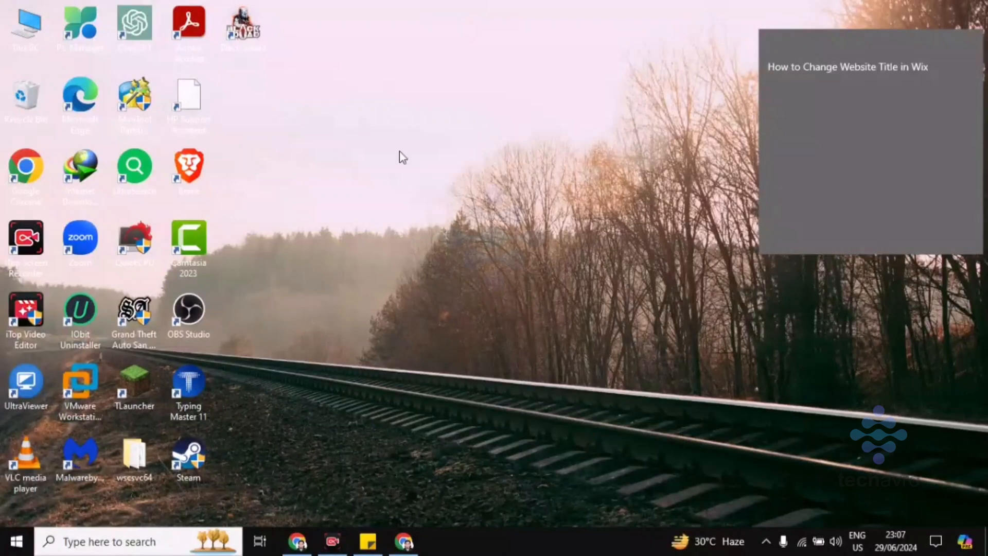
{"action": "mouse_move", "coordinate": [297, 542]}
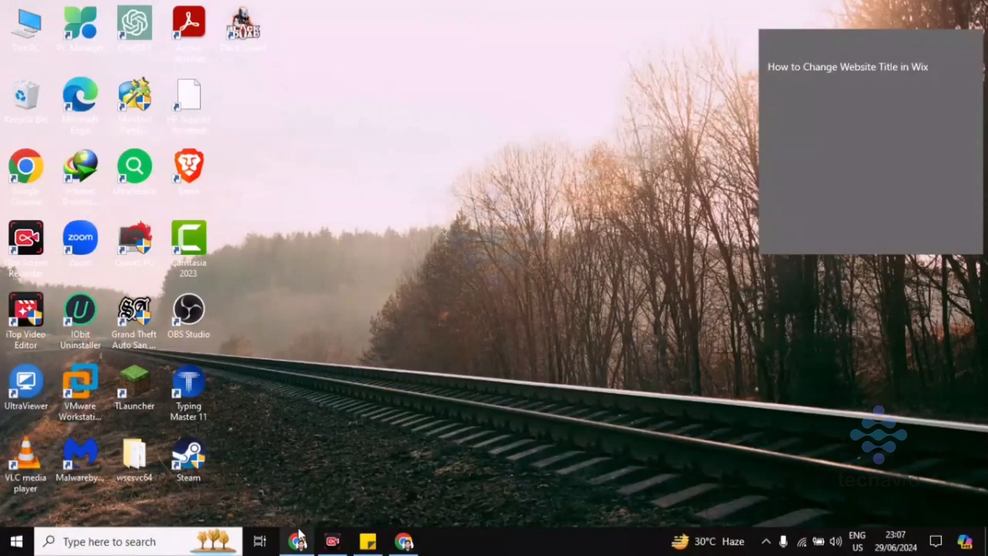
Show the Local Travel Blog dashboard in the browser and reveal its Site Actions menu.
{"action": "left_click", "coordinate": [297, 540]}
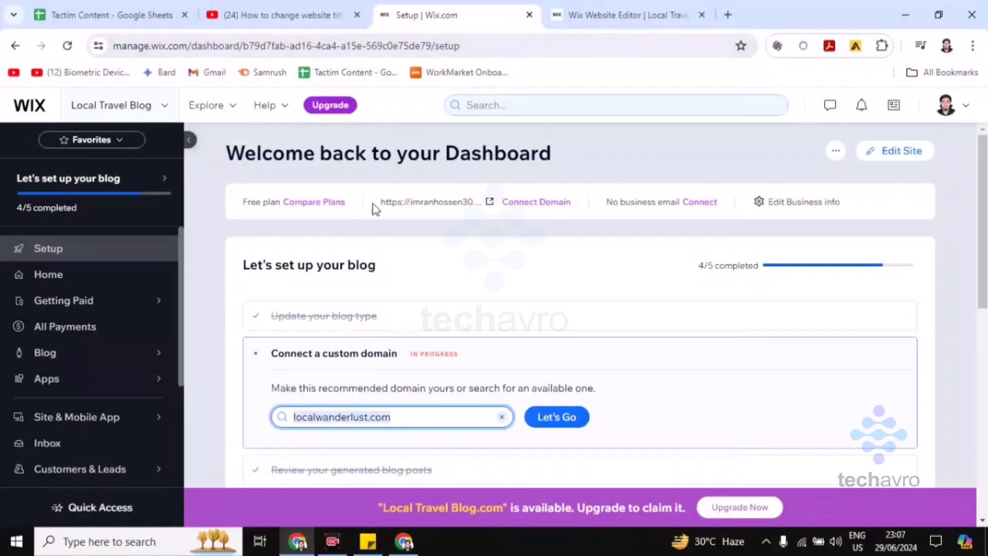
{"action": "mouse_move", "coordinate": [835, 150]}
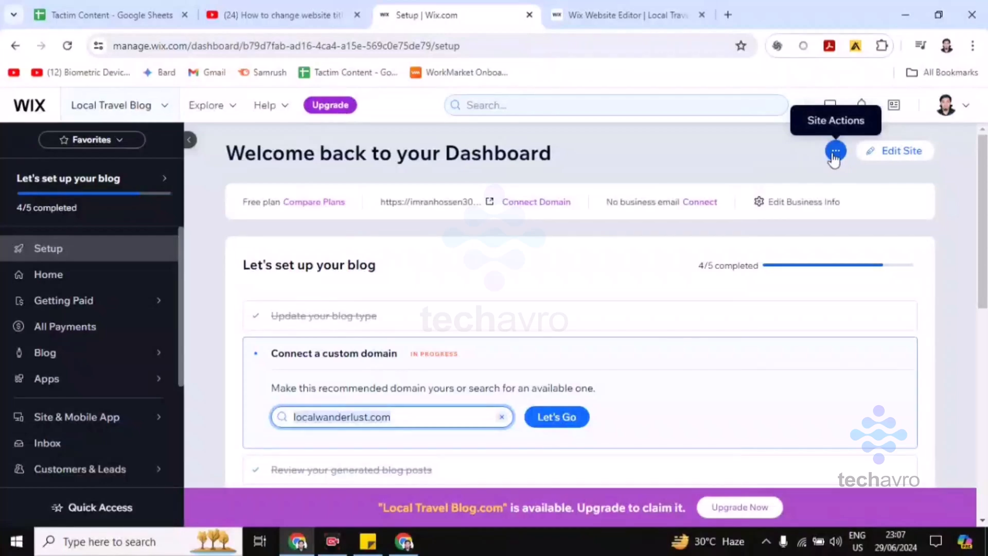
{"action": "left_click", "coordinate": [835, 150]}
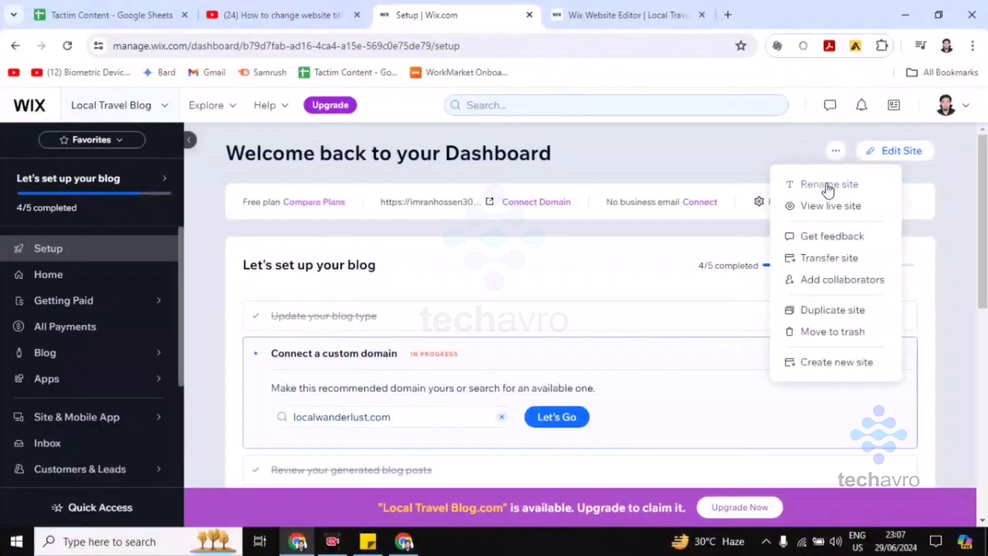
Choose Rename site and replace the site name with 'techavro'.
{"action": "left_click", "coordinate": [835, 151]}
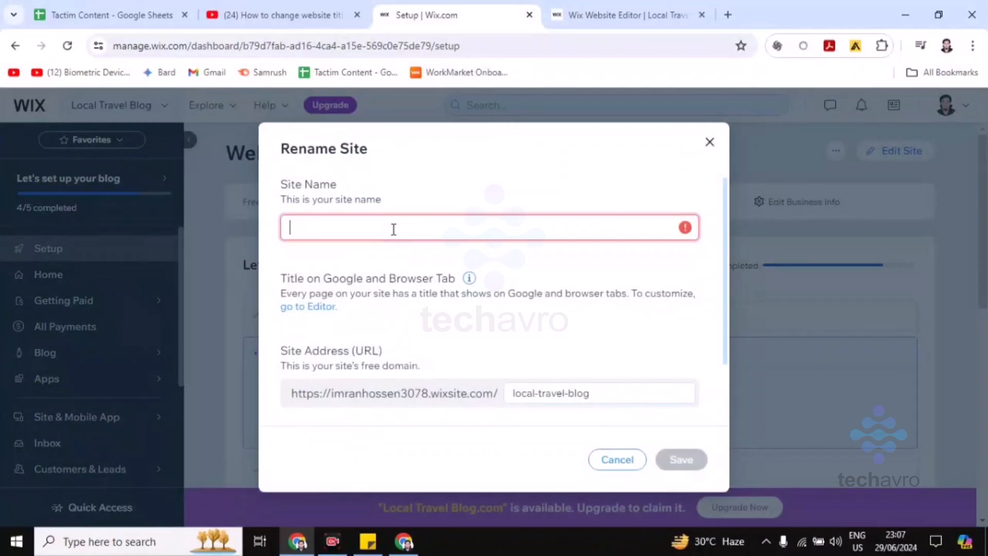
{"action": "type", "text": "techav"}
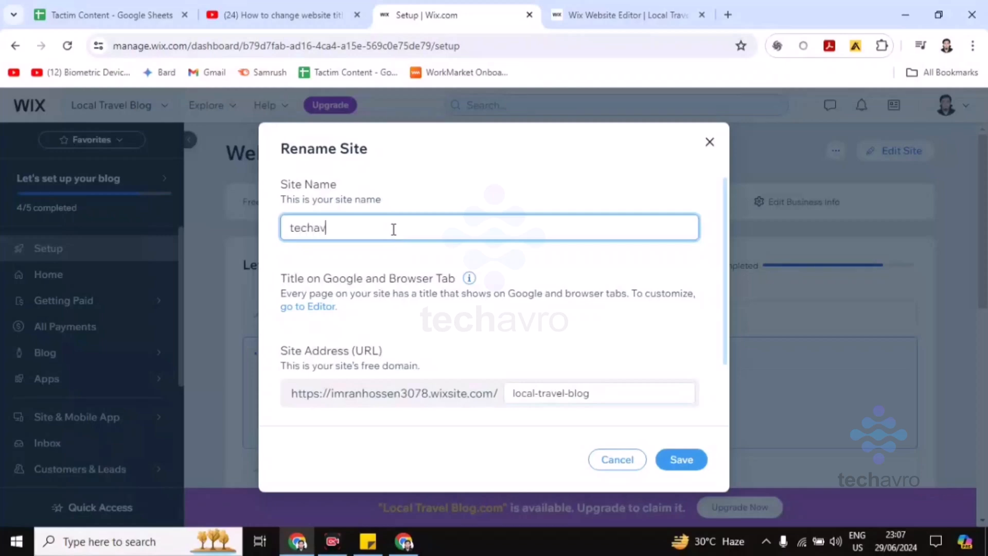
{"action": "type", "text": "ro"}
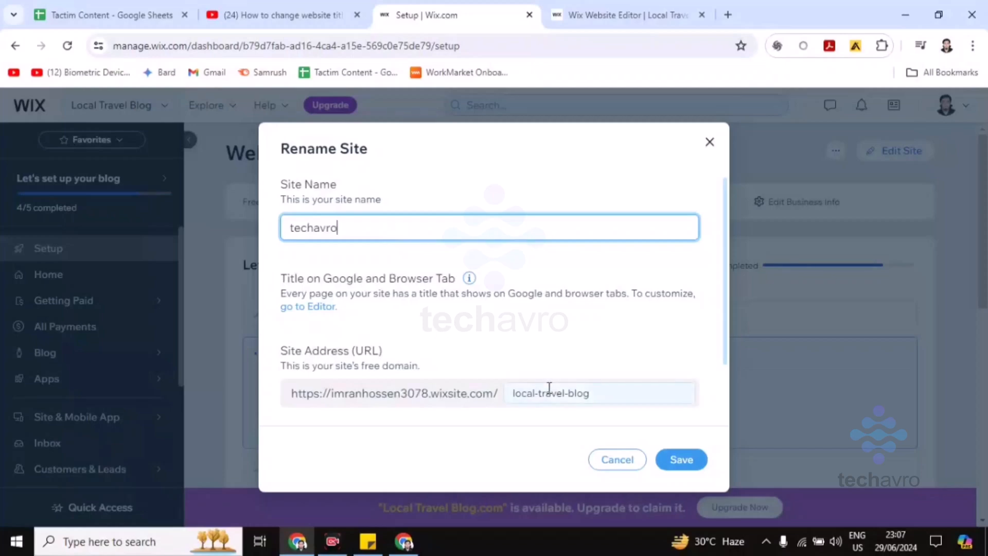
Replace the site address slug 'local-travel-blog' with 'techavro' to match the new name.
{"action": "left_click", "coordinate": [597, 392]}
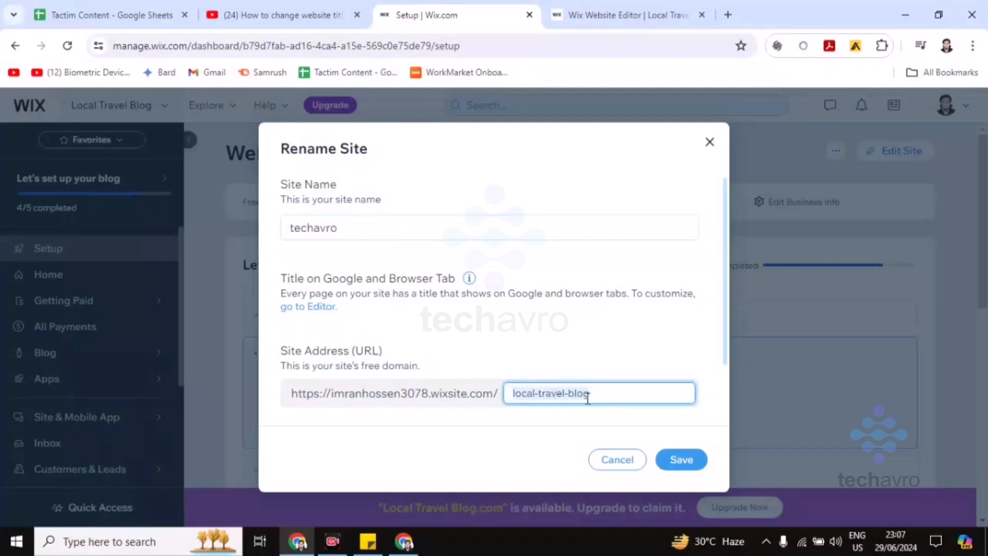
{"action": "key", "text": "Backspace"}
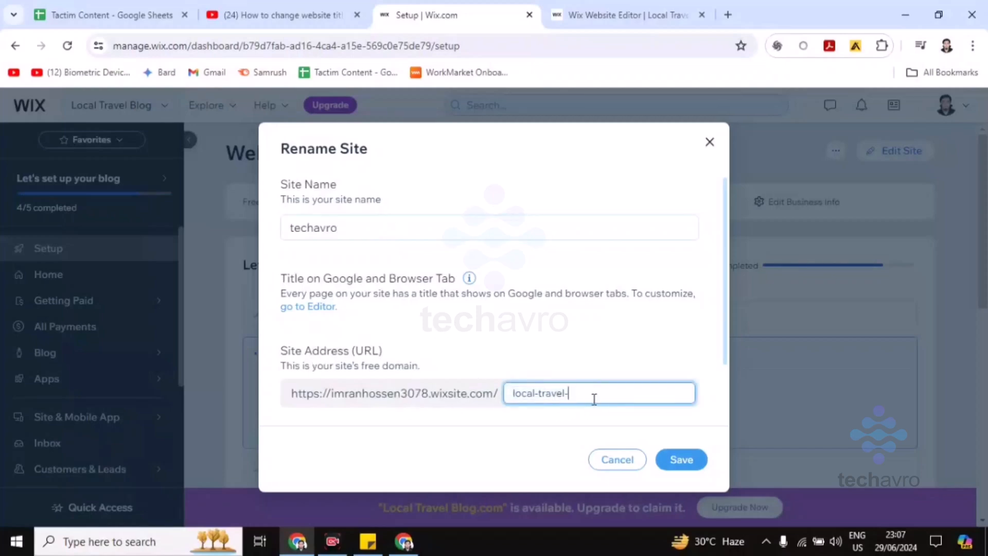
{"action": "type", "text": "techavr"}
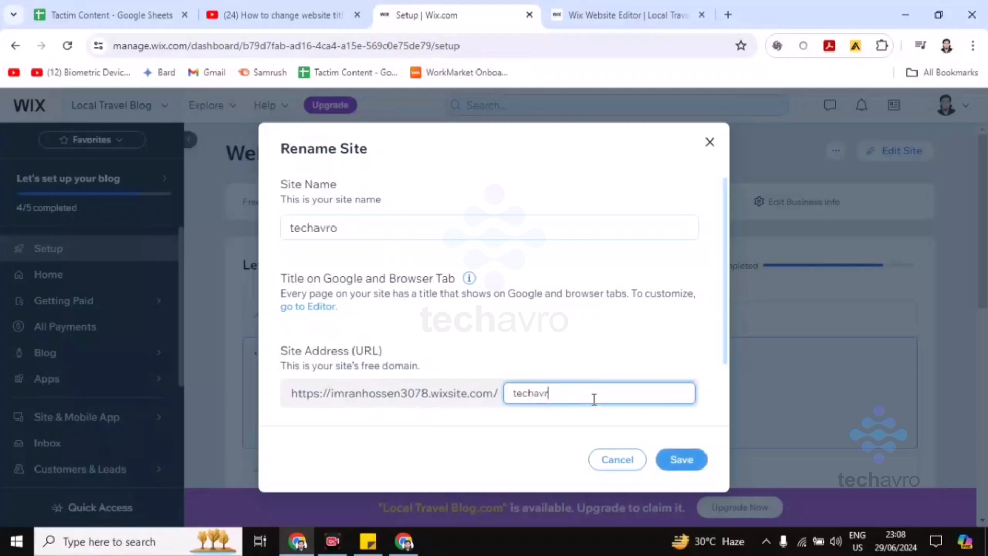
{"action": "type", "text": "o"}
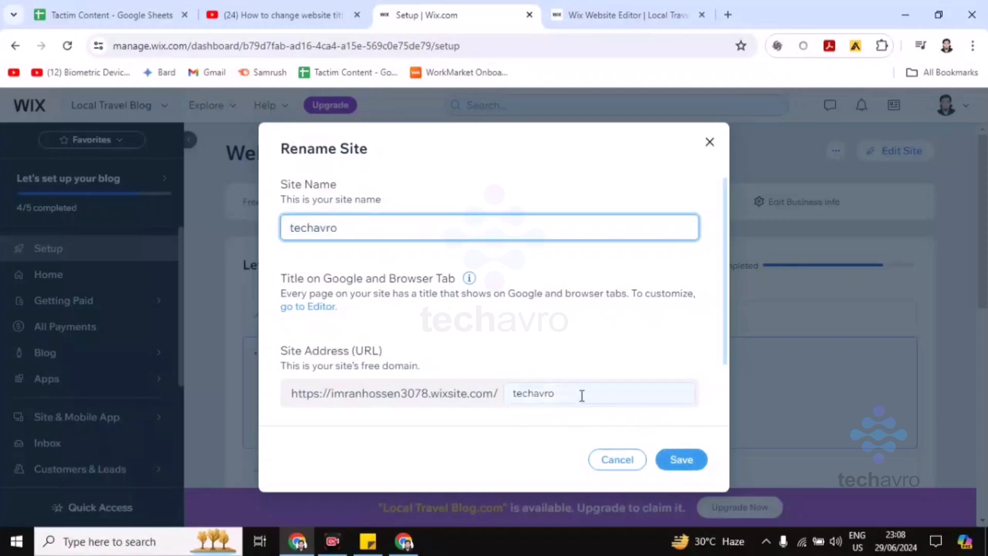
Leave the Rename Site dialog unsaved and return to the Windows desktop.
{"action": "left_click", "coordinate": [599, 392]}
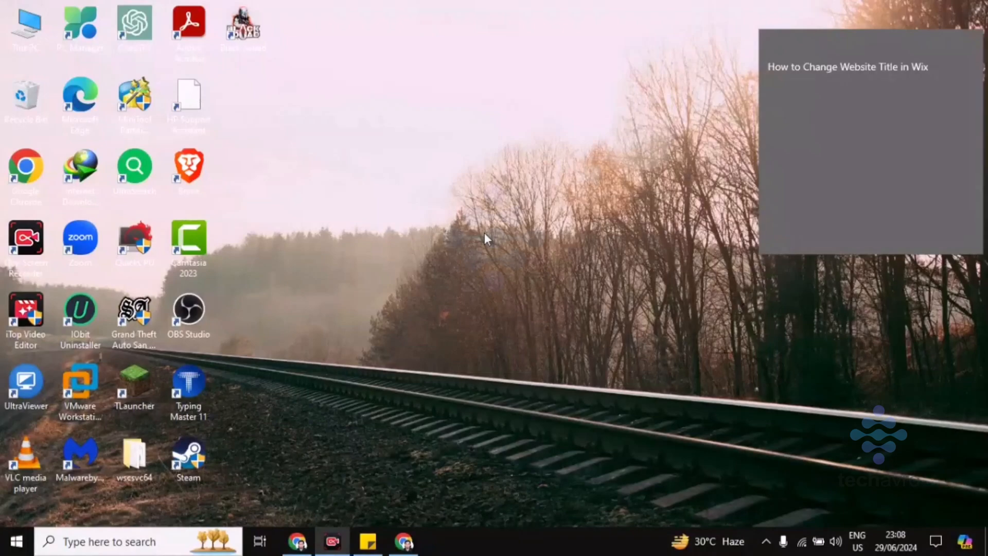
{"action": "mouse_move", "coordinate": [721, 517]}
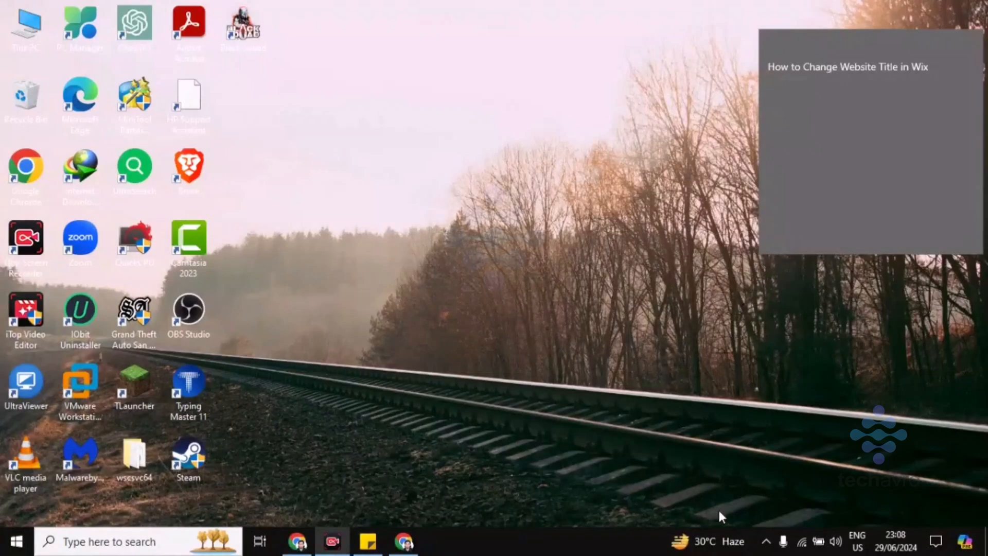